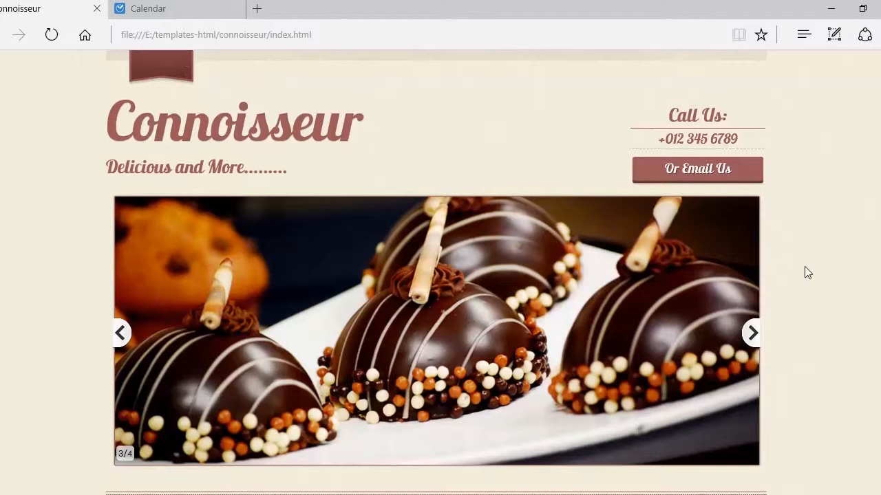
click(751, 331)
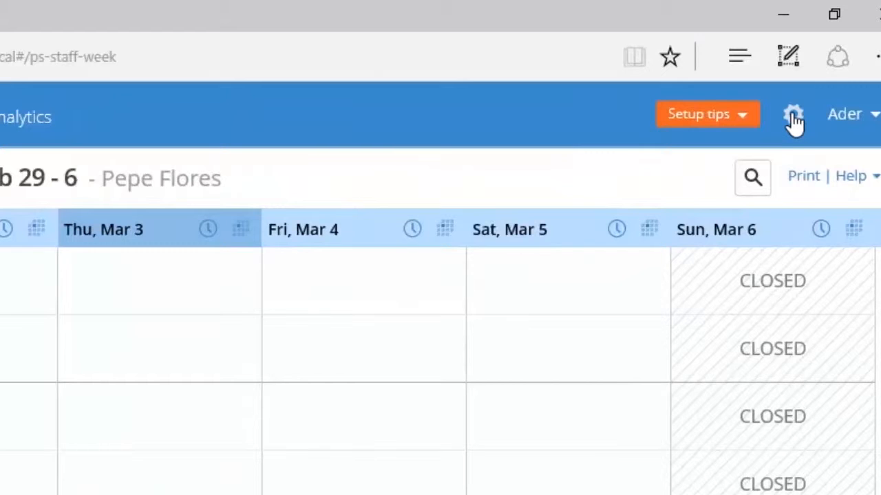
- Bring up Genbook Settings scrolled to the Connecting section with the BookNow button option
click(792, 113)
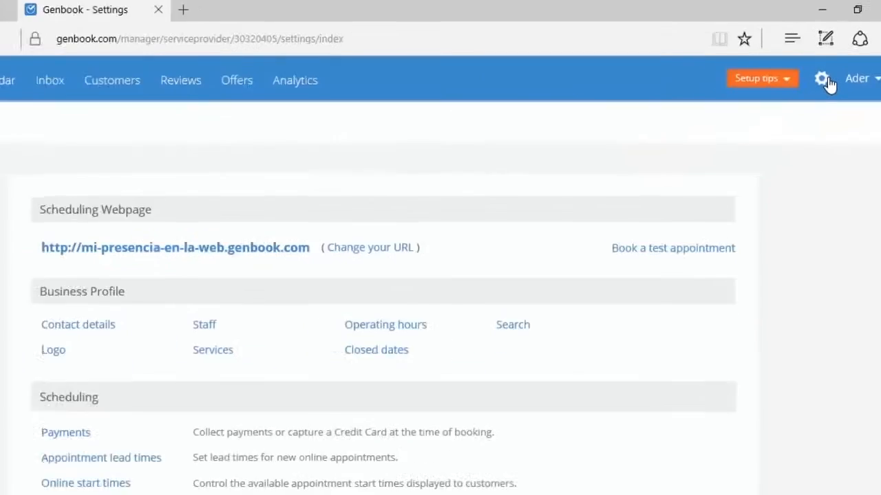
scroll(down, 3)
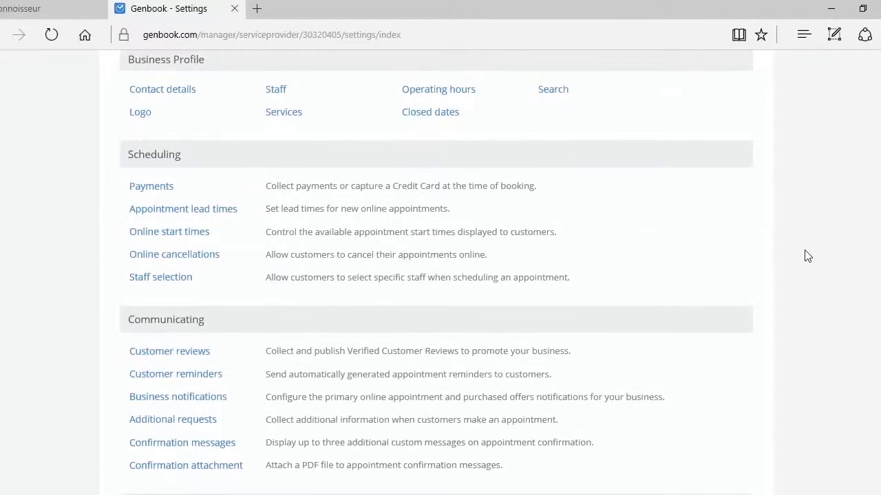
scroll(down, 3)
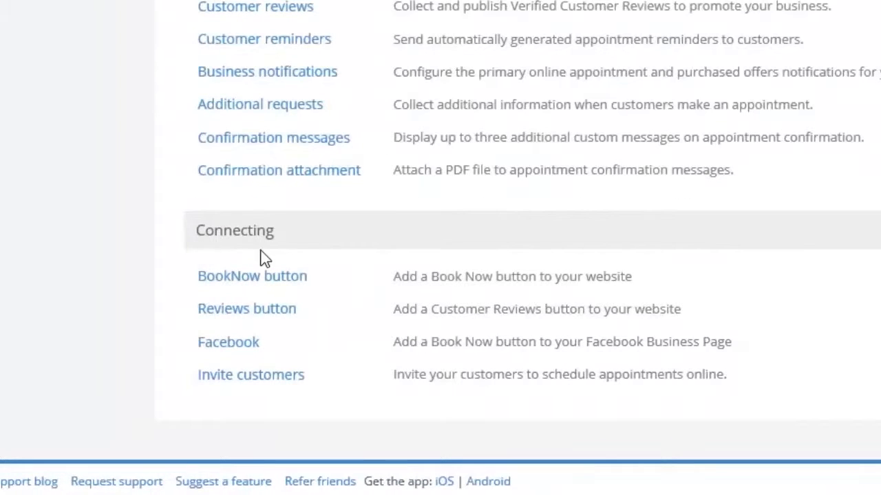
click(251, 275)
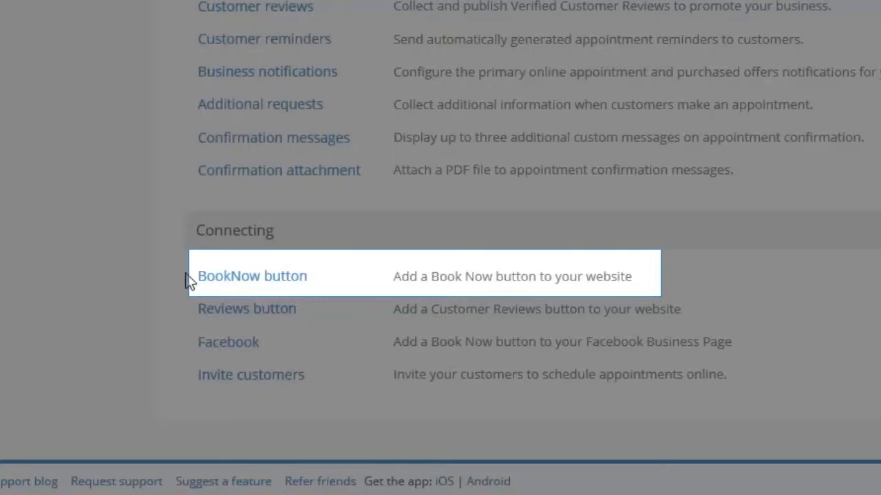
mouse_move(619, 275)
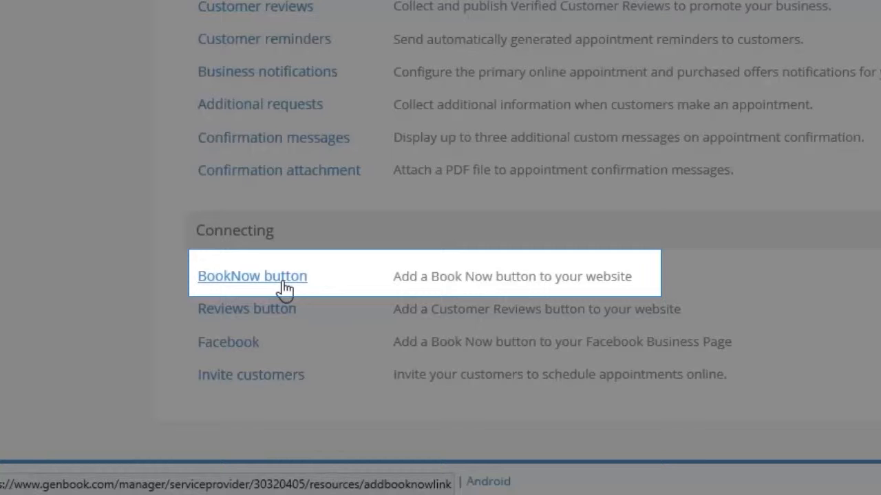
- Go to Add a BookNow button with Large chosen and highlight its embed code
click(252, 275)
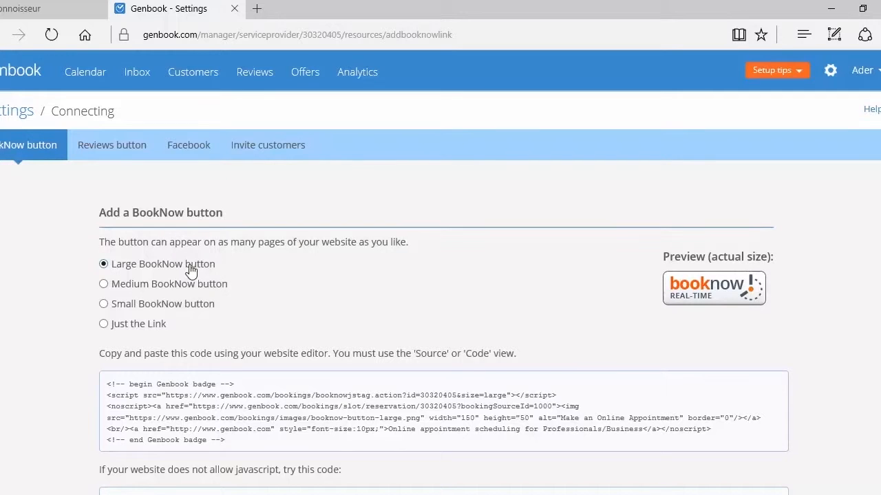
mouse_move(164, 298)
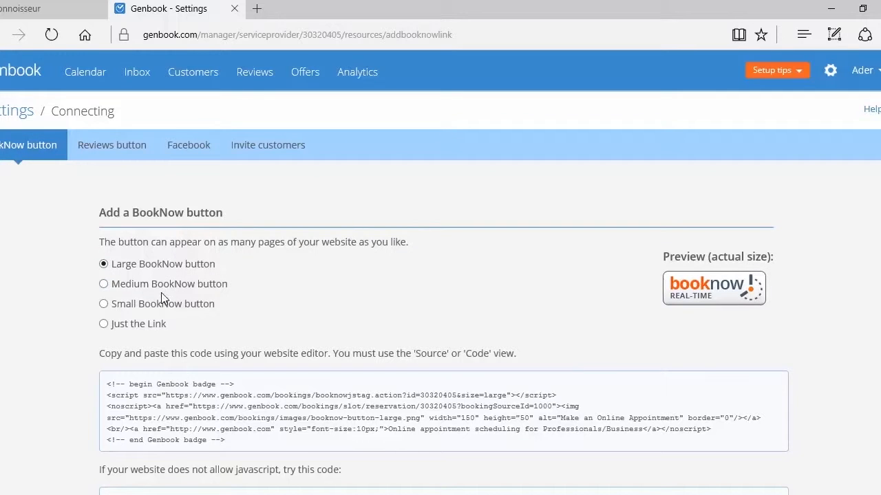
mouse_move(151, 308)
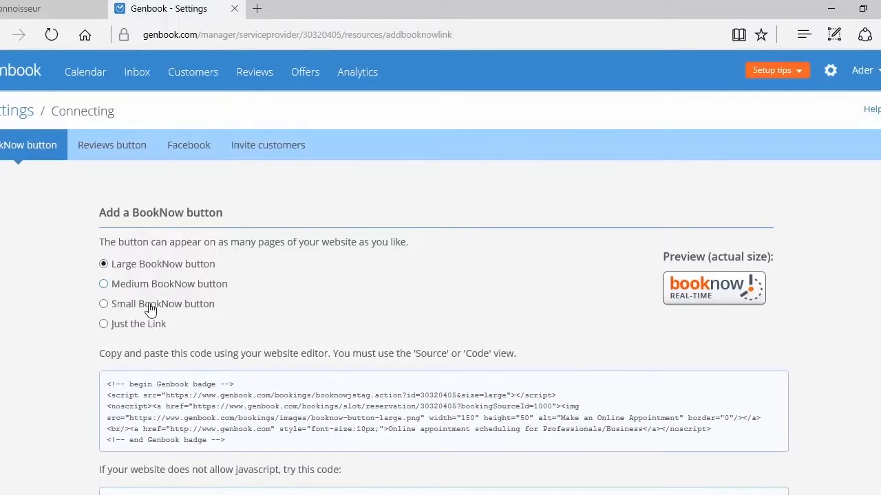
mouse_move(713, 289)
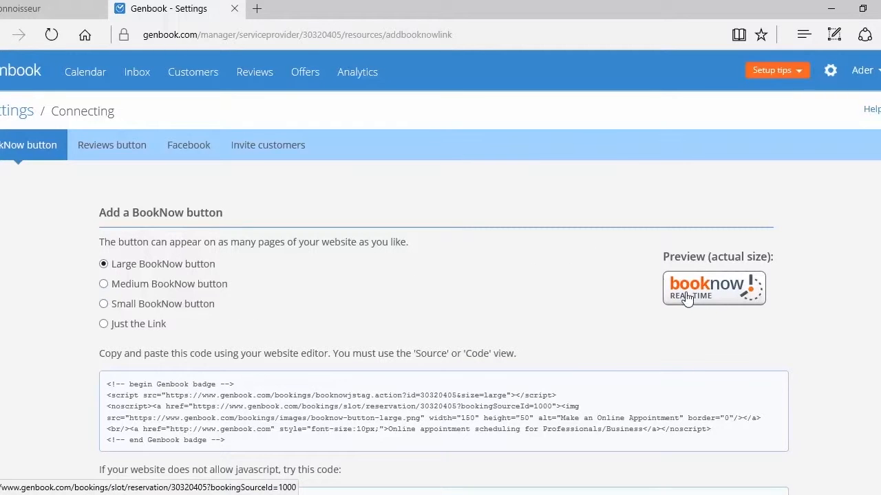
scroll(down, 3)
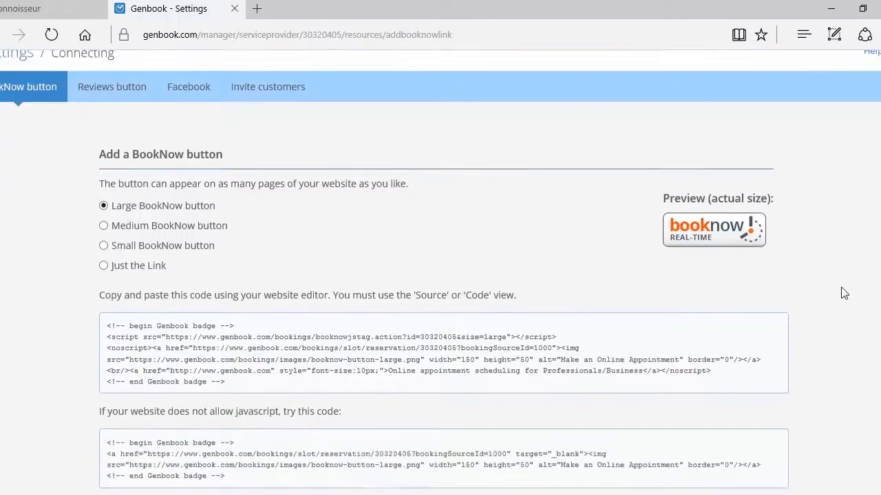
scroll(down, 3)
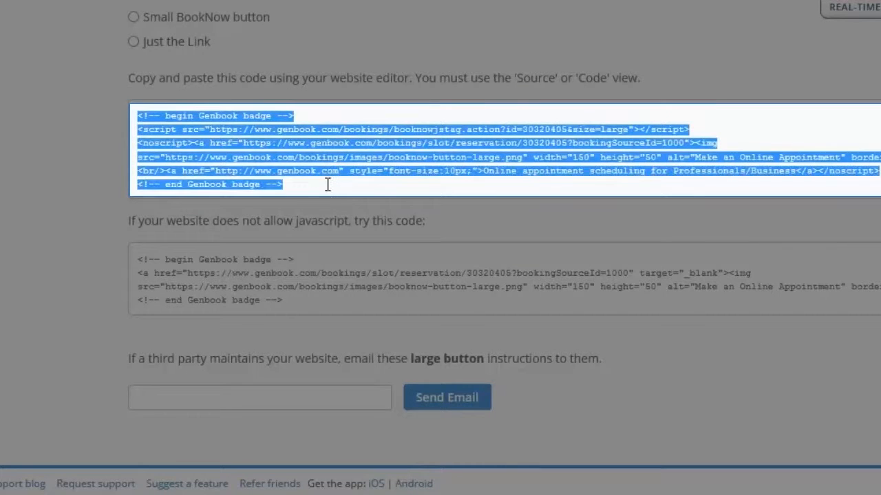
right_click(328, 184)
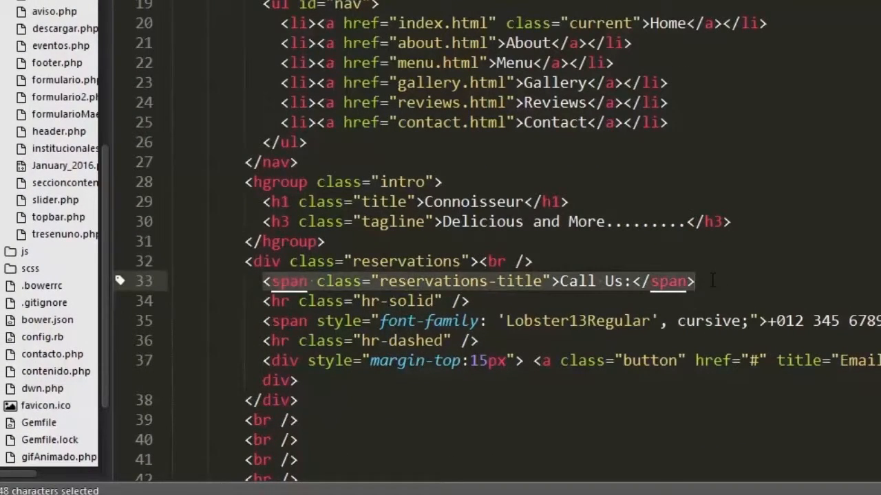
- Paste the BookNow embed code over the Call Us span on line 33
right_click(695, 280)
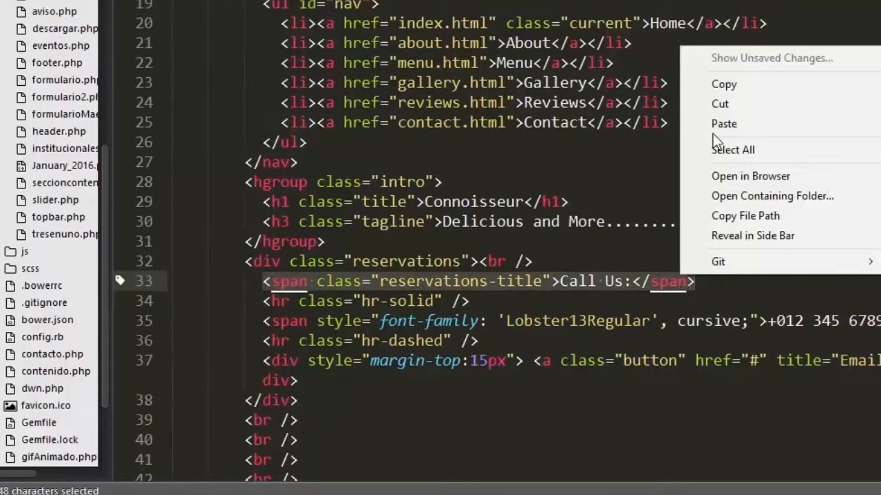
click(724, 124)
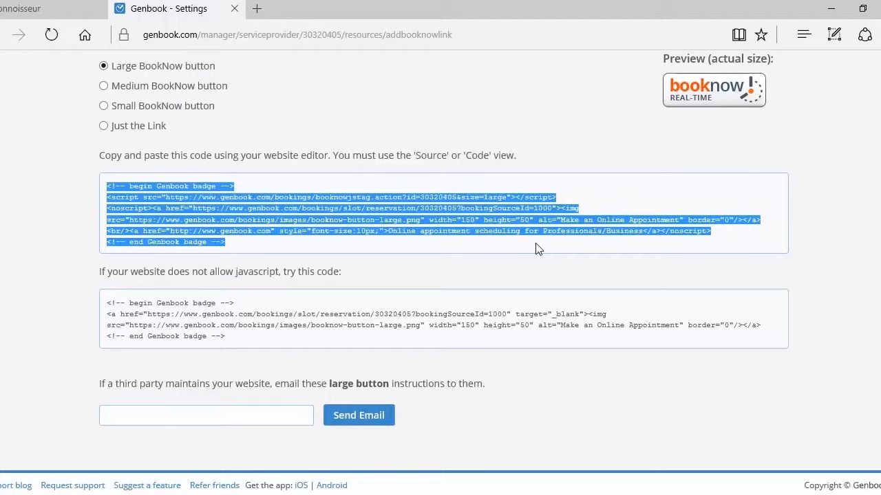
- Reload the Connoisseur site and follow its header BookNow badge to the Genbook booking page
click(28, 9)
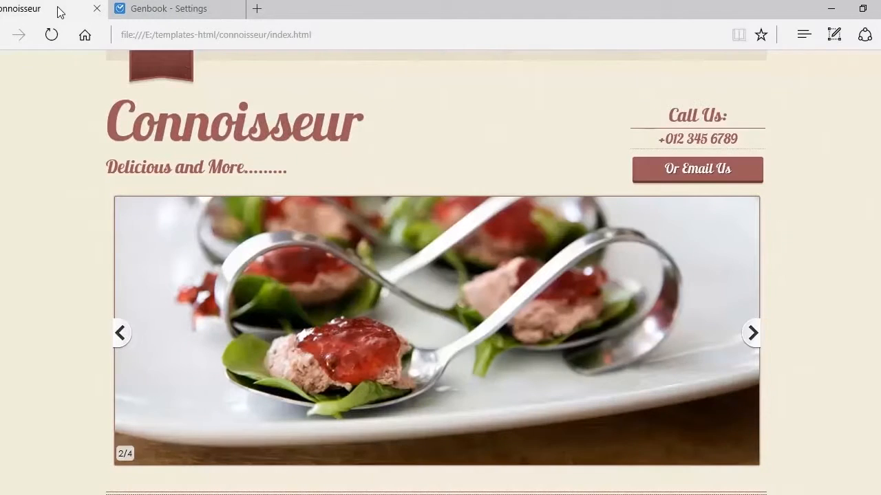
click(52, 35)
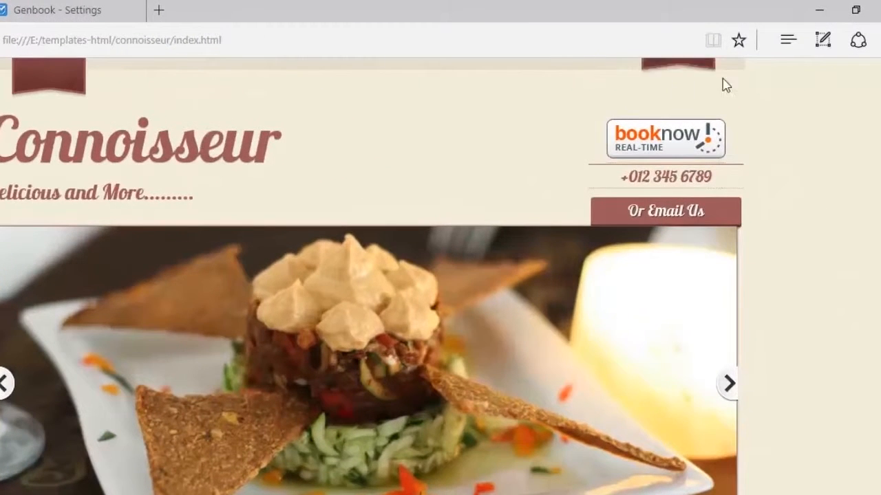
mouse_move(646, 158)
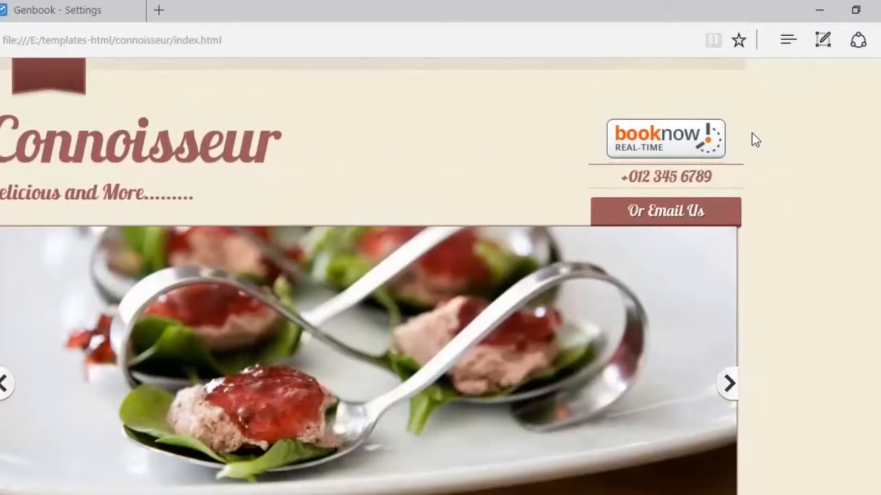
mouse_move(667, 141)
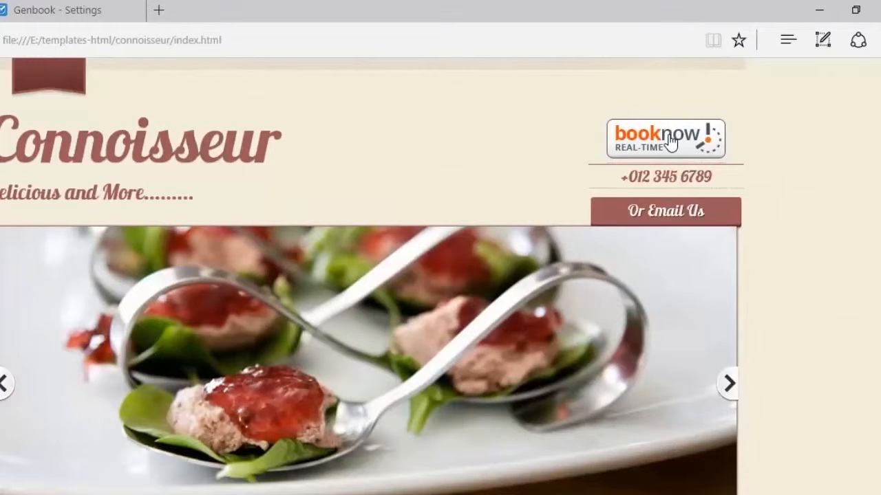
click(665, 138)
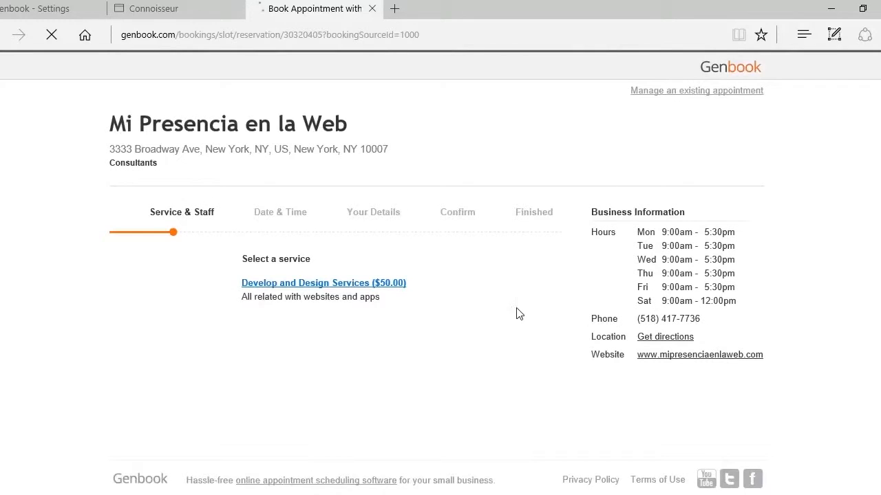